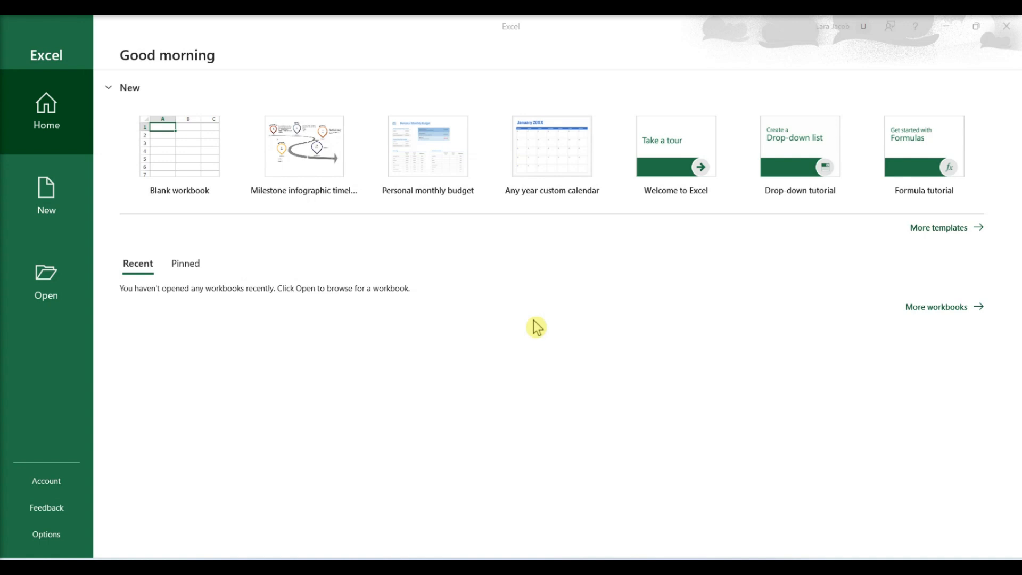
- Search the new-workbook templates for 'inventory' and preview the Warehouse inventory template
left_click(46, 196)
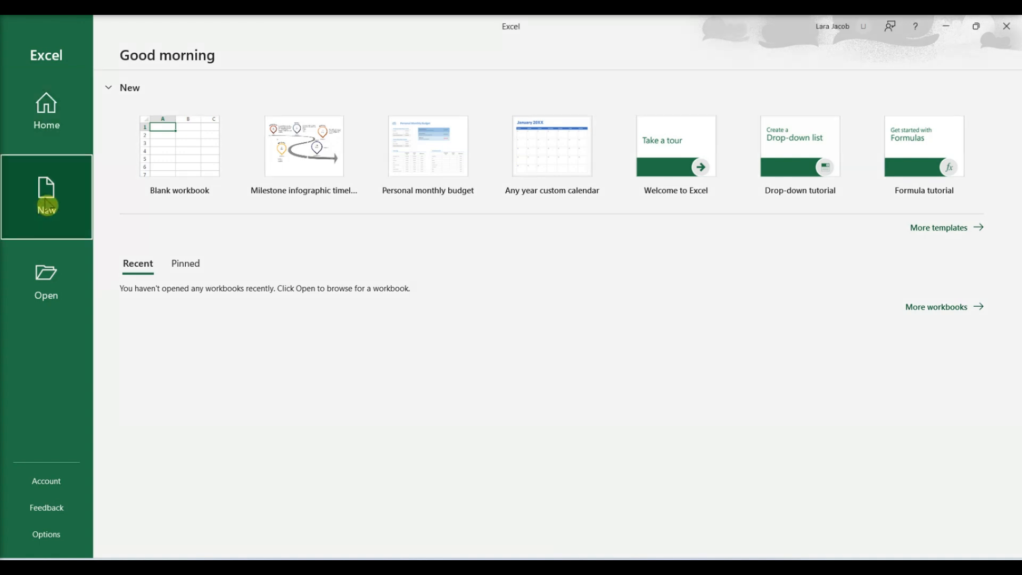
type("inventory")
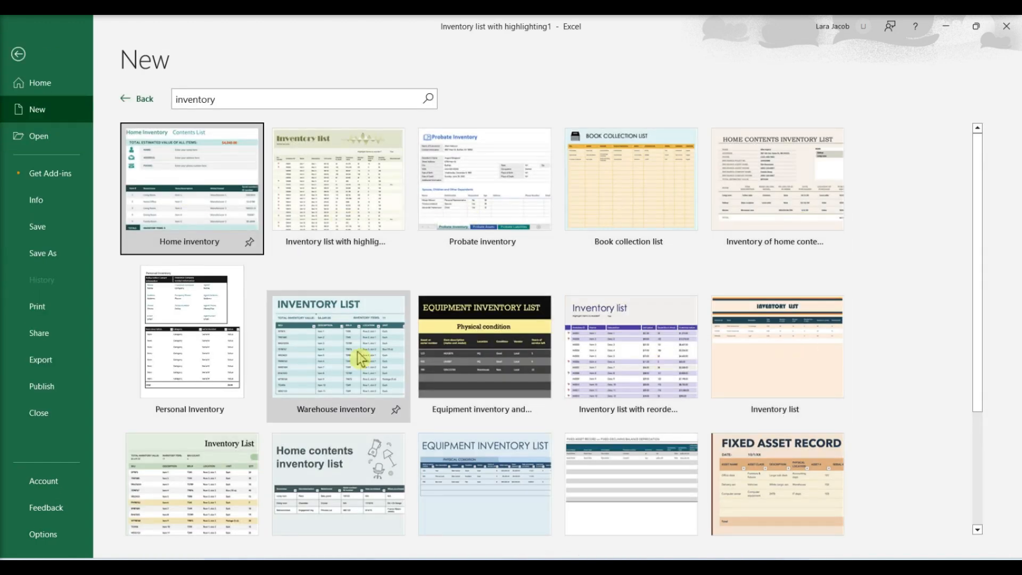
left_click(336, 345)
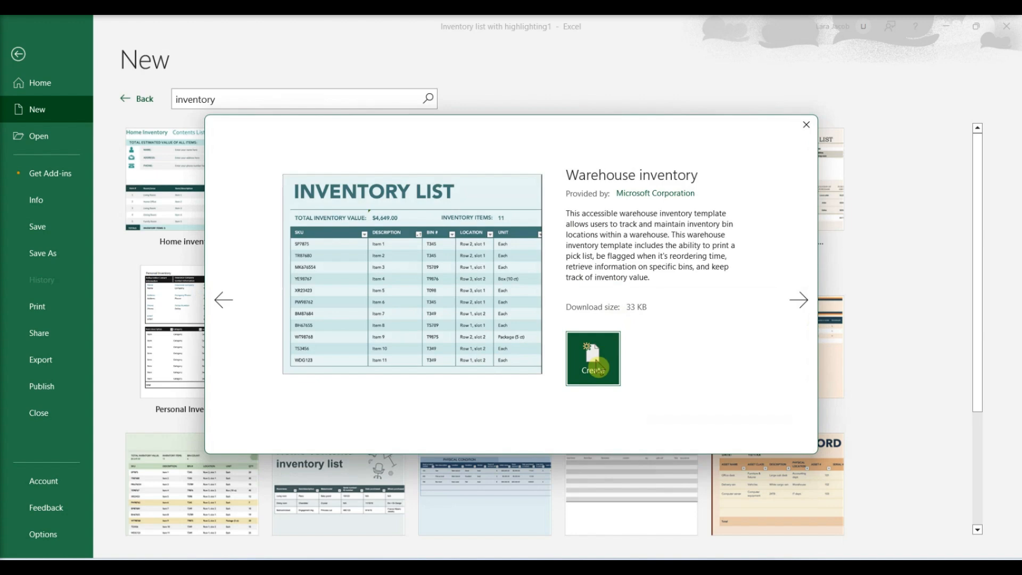
- Create the Warehouse inventory workbook and inspect Item 1's cost and inventory-value formula
left_click(591, 358)
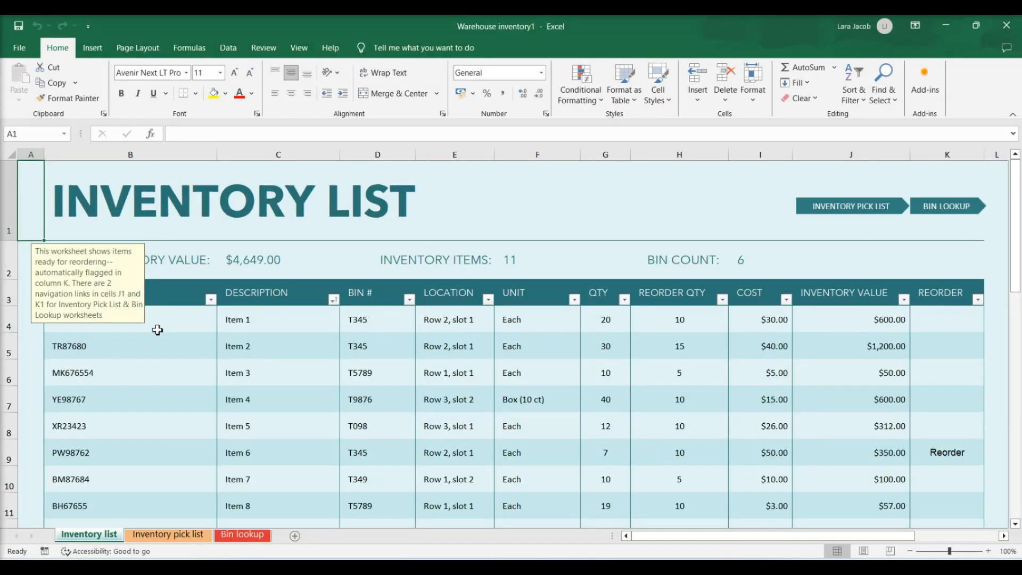
left_click(758, 319)
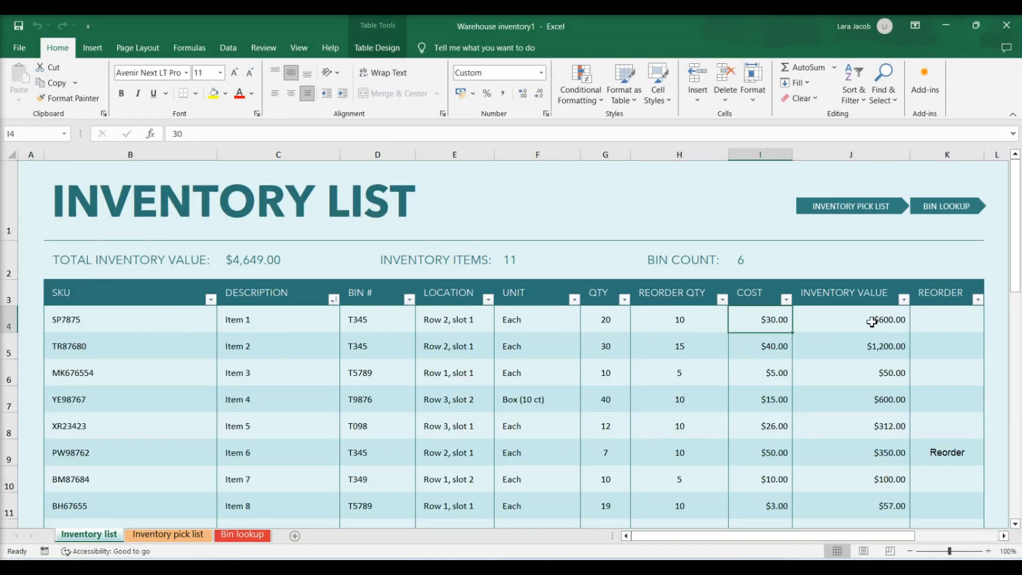
left_click(850, 320)
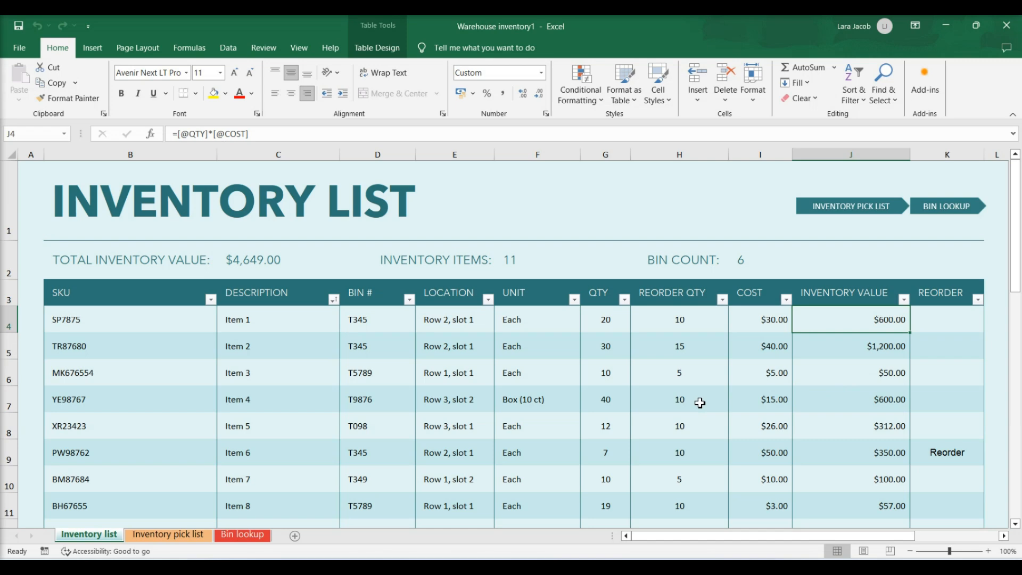
mouse_move(672, 411)
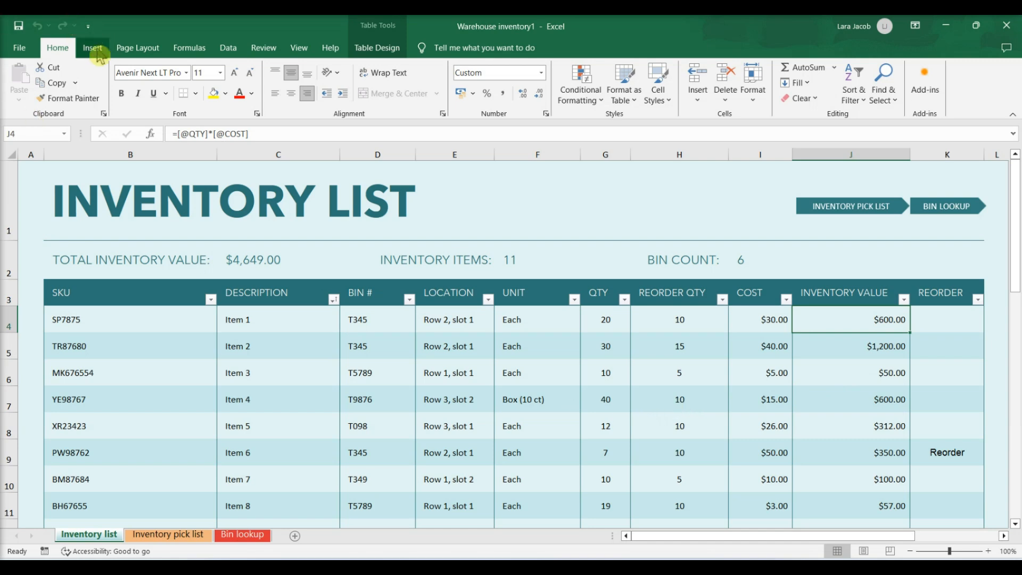
left_click(92, 47)
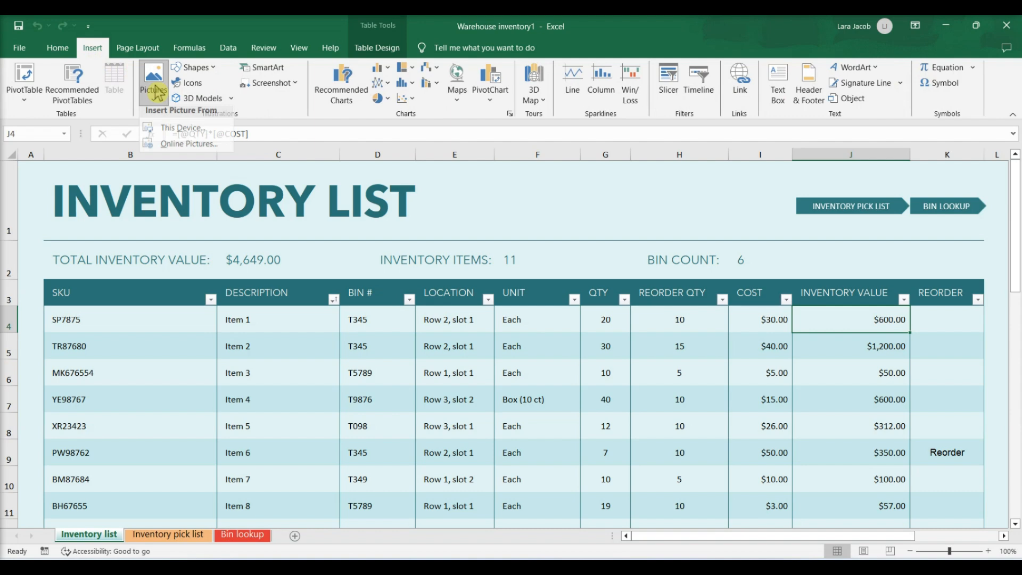
mouse_move(182, 133)
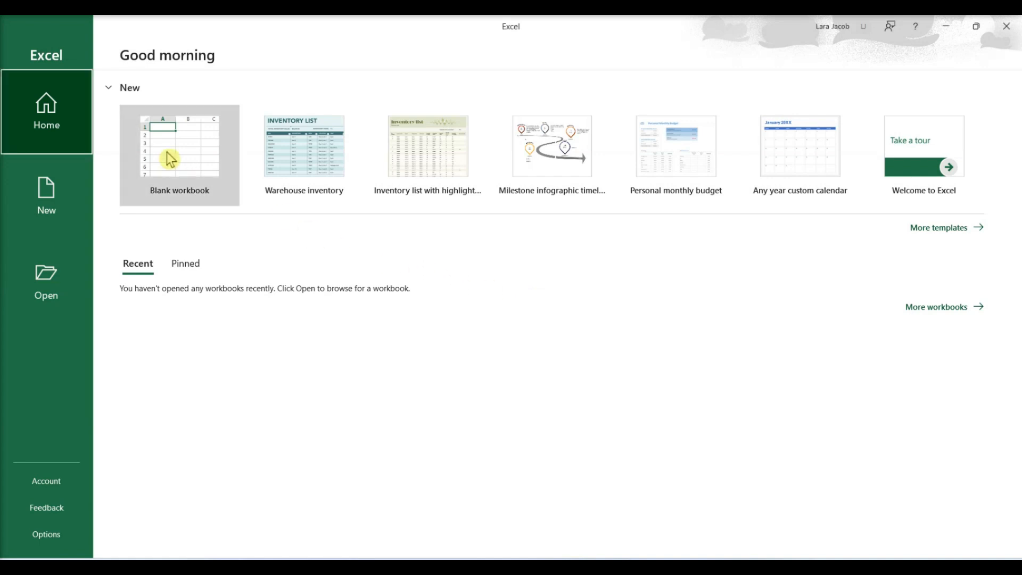
- Start a blank workbook with row-1 headers Item Number, Item Name, Item Cost, Number of Items, Net Value
left_click(179, 145)
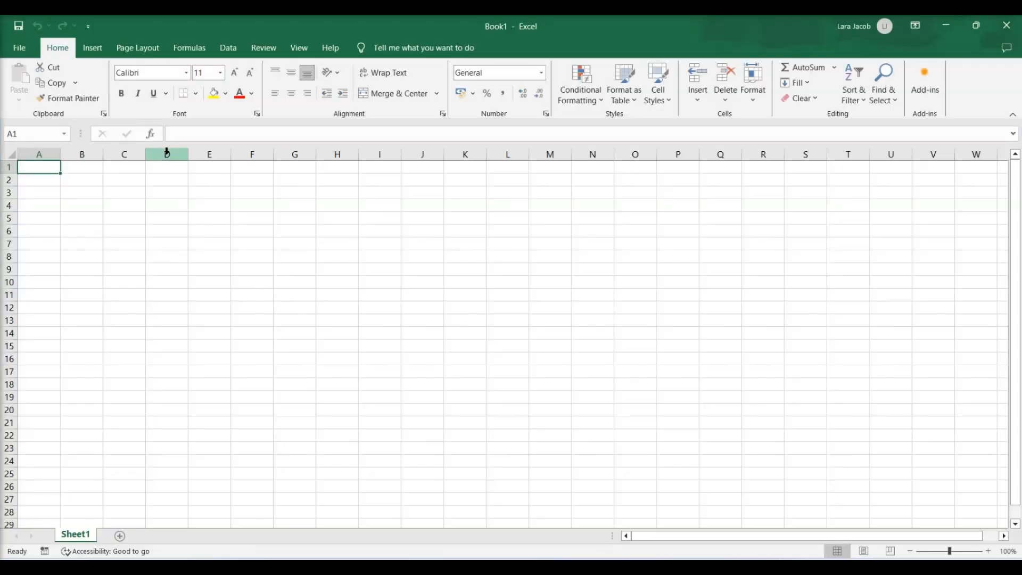
type("Item")
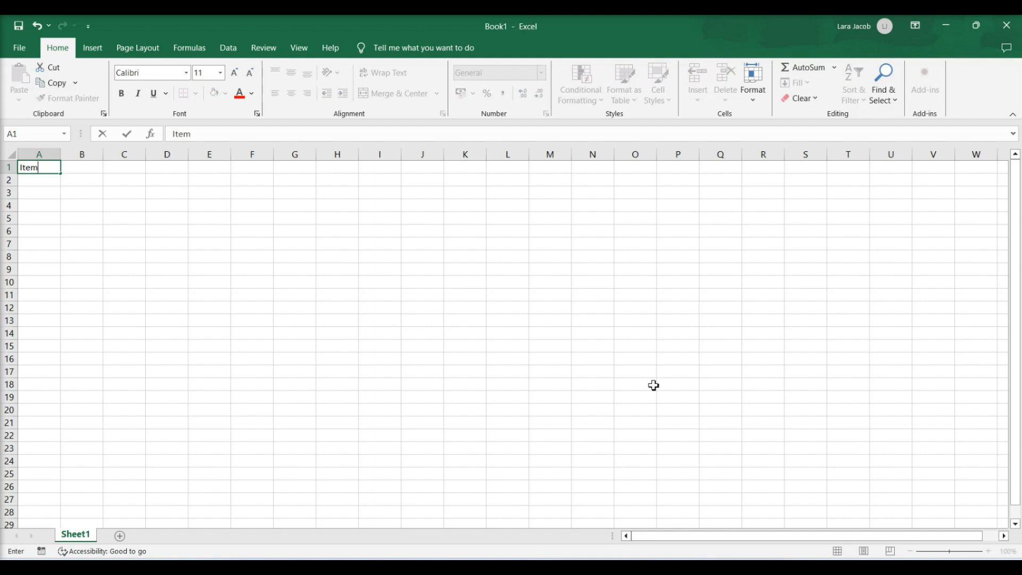
type("Item Na")
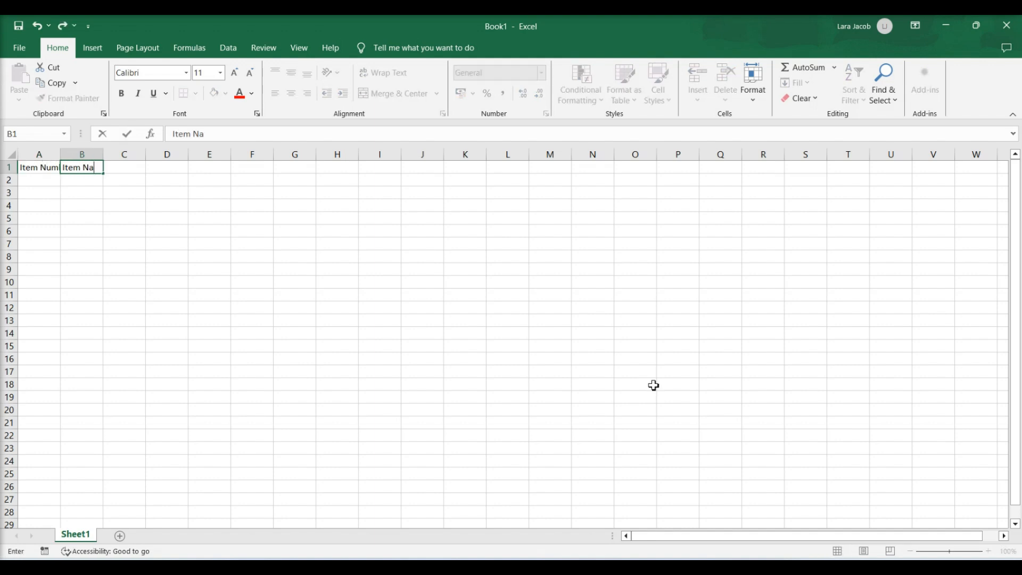
type("Item Cos")
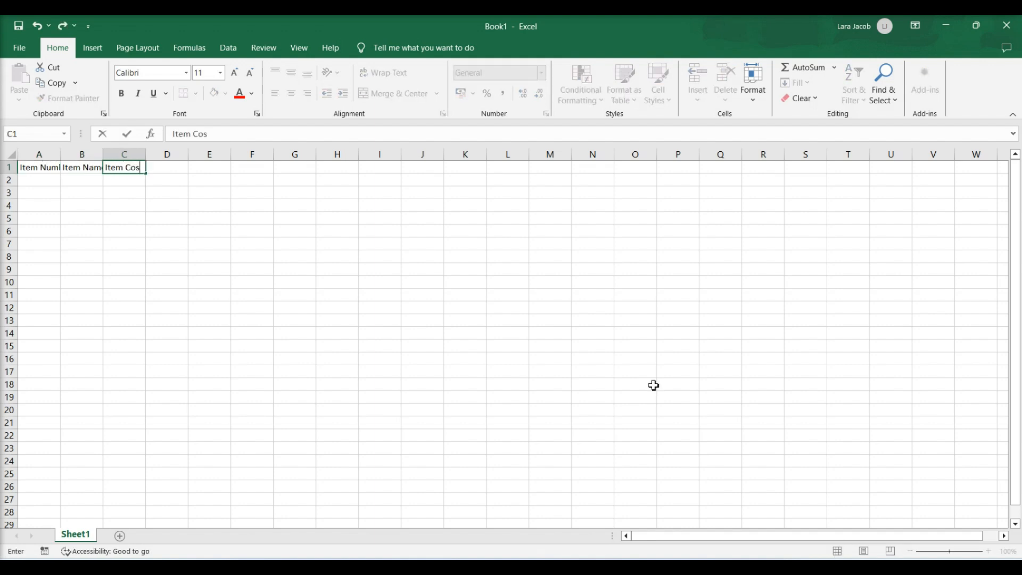
type("Number of Items")
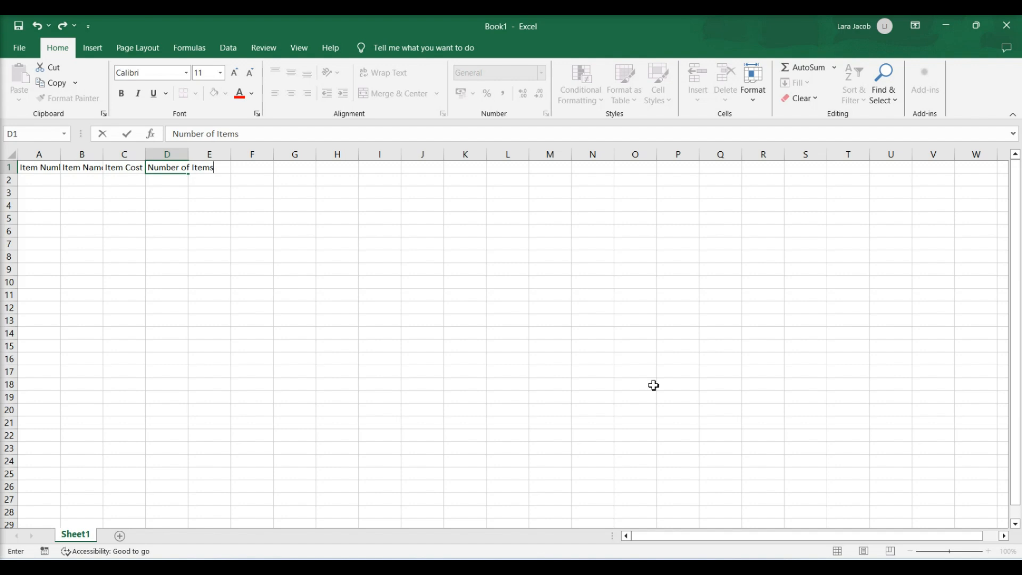
type("Net Value")
left_click(123, 180)
type("5.32")
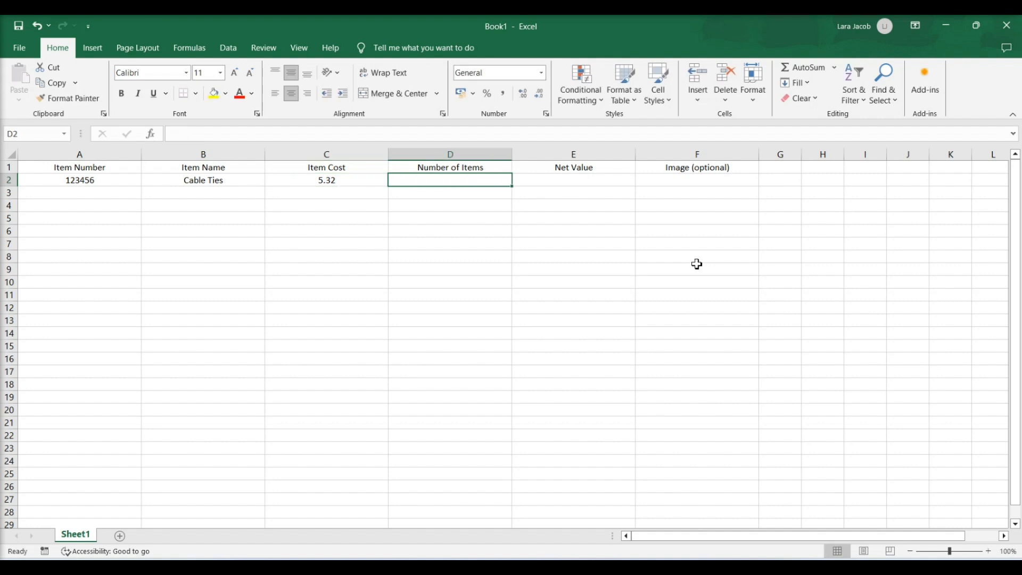
- Enter 75 items for Cable Ties and compute its net value with =C2*D2, giving 399
type("75")
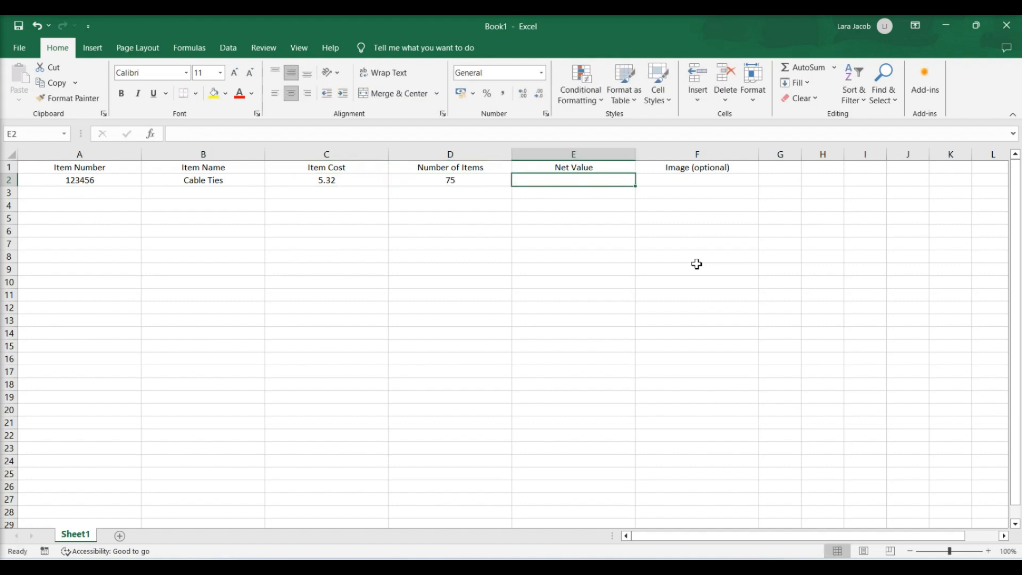
type("=")
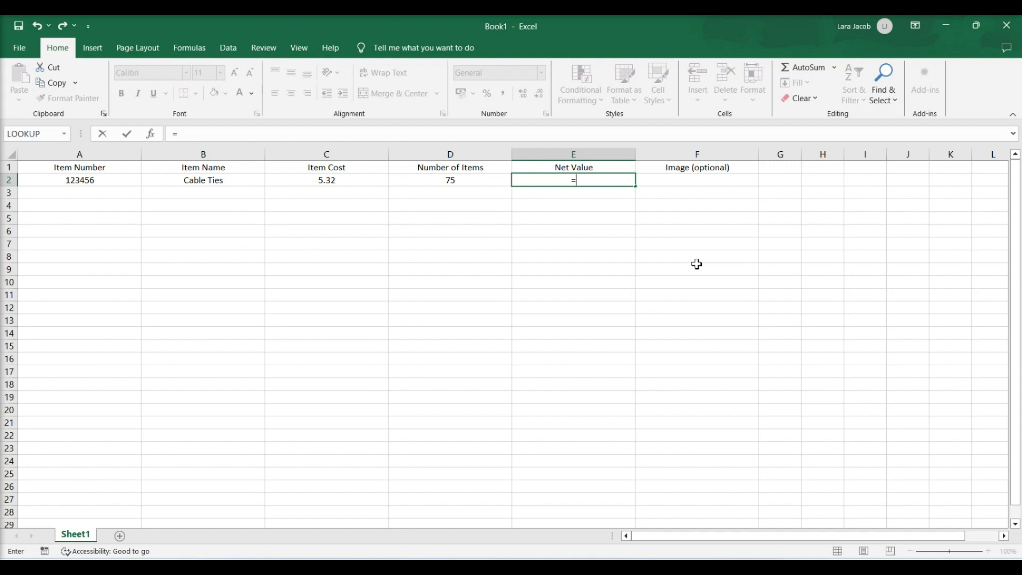
type("C2*D2")
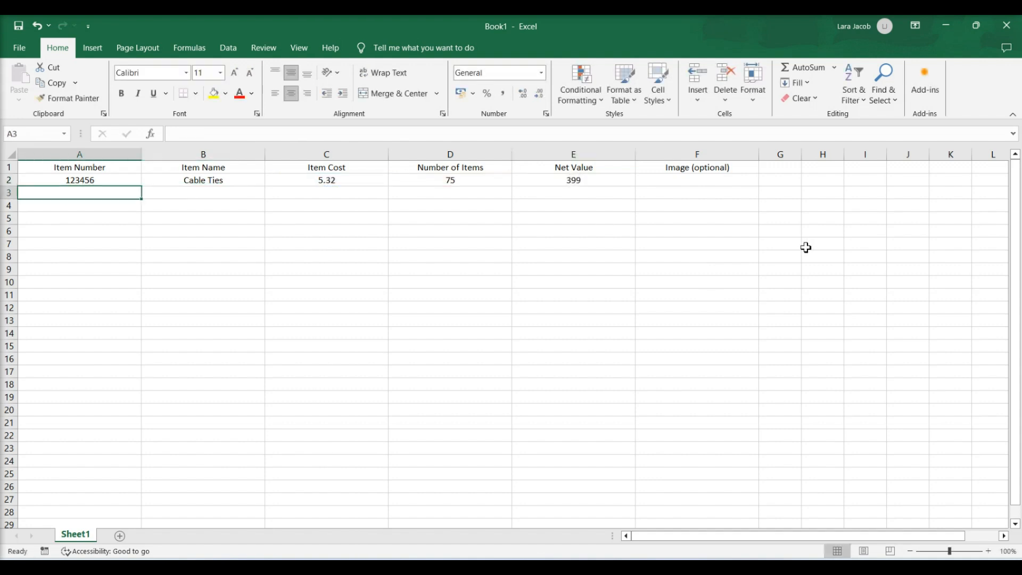
left_click(572, 180)
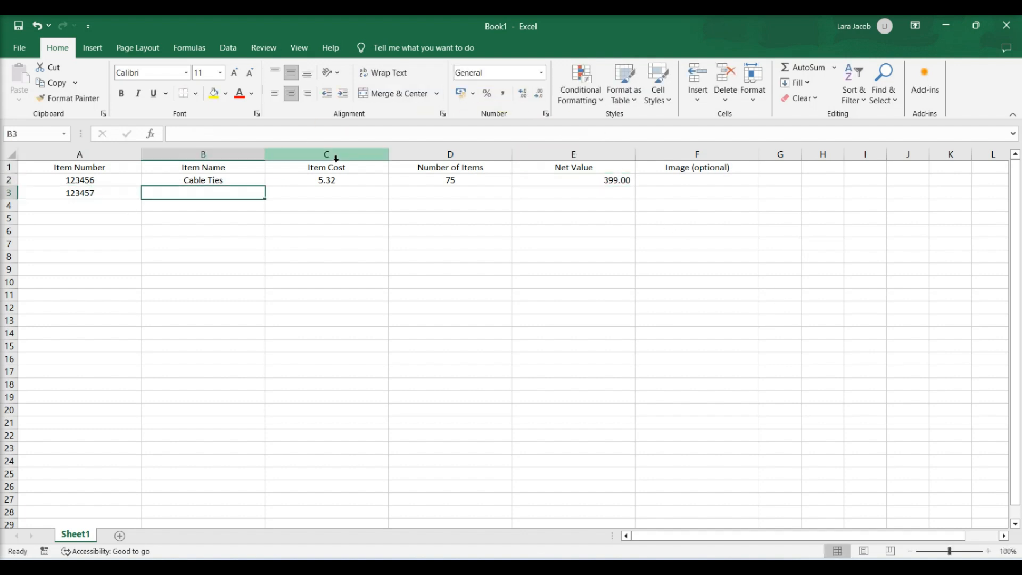
- Enter Wire Stripper as item 123457 with cost 10, 25 items and net value 250.00
type("Wire S")
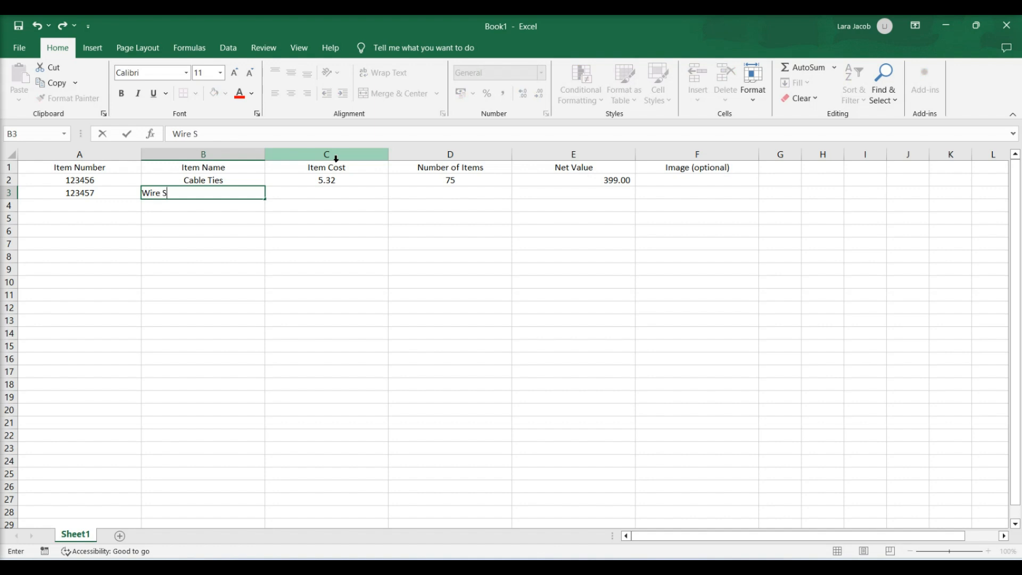
left_click(573, 180)
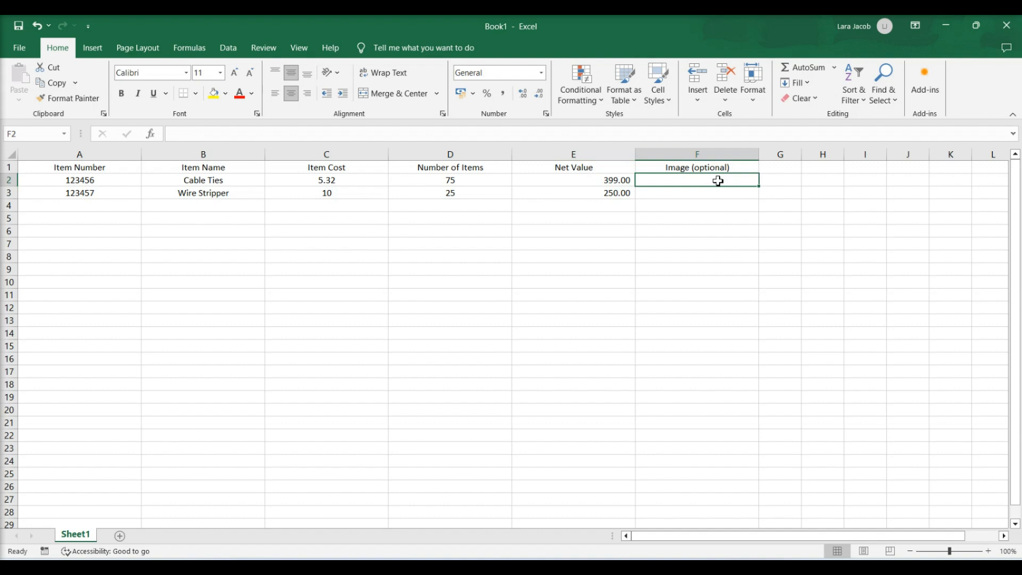
- Insert an online Creative Commons photo of cable ties beside the Cable Ties row
left_click(92, 46)
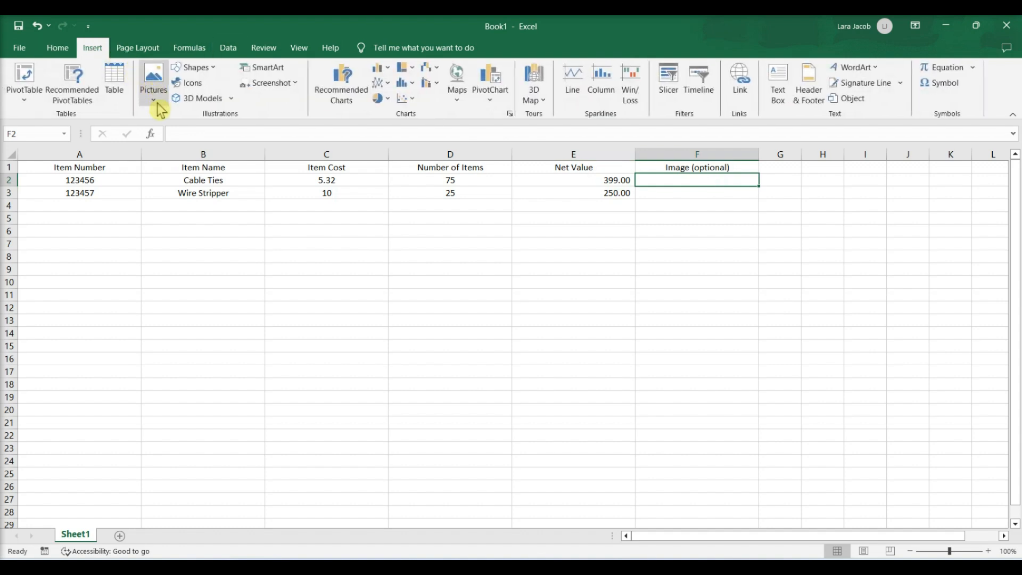
left_click(153, 82)
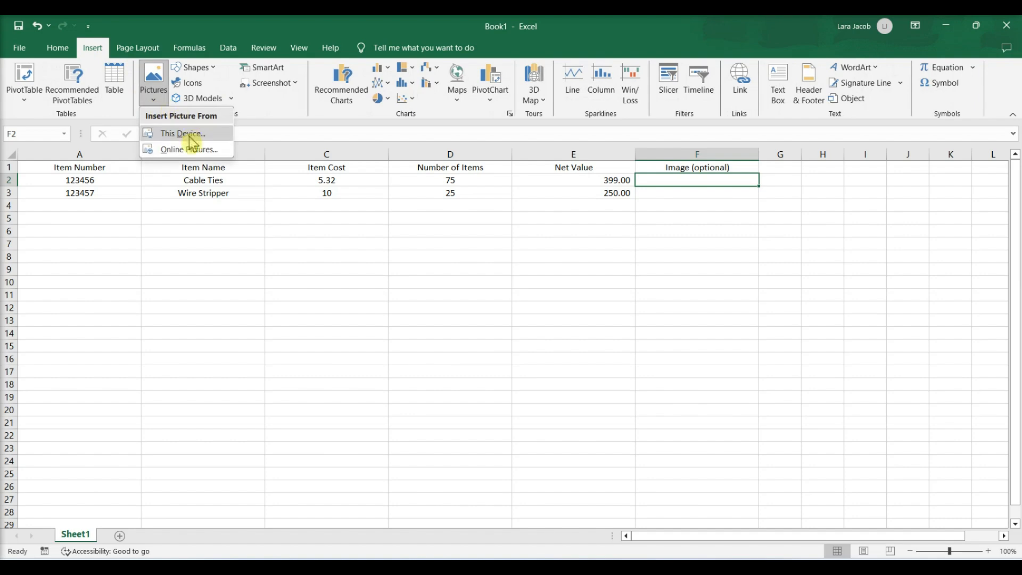
mouse_move(190, 149)
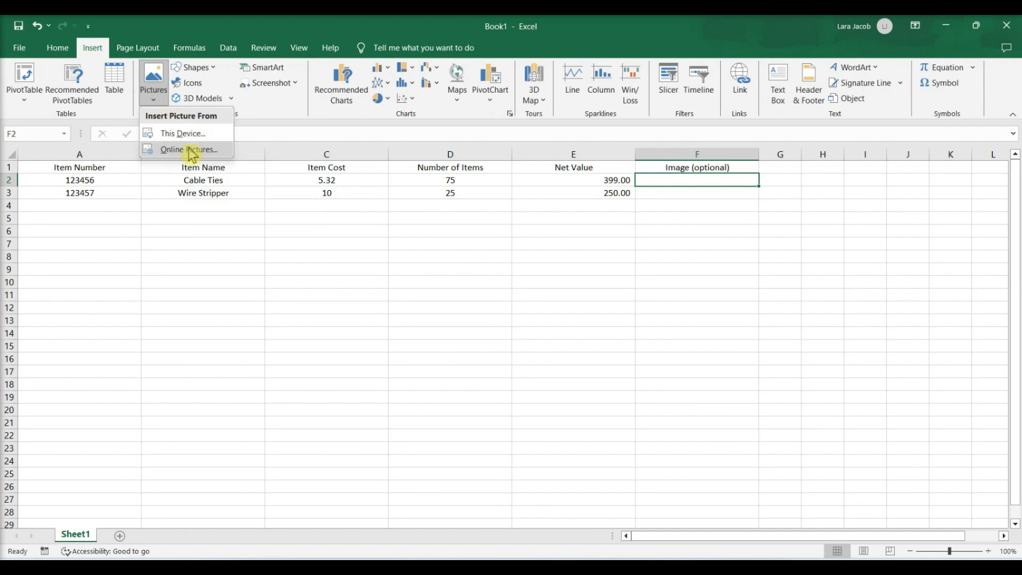
left_click(189, 149)
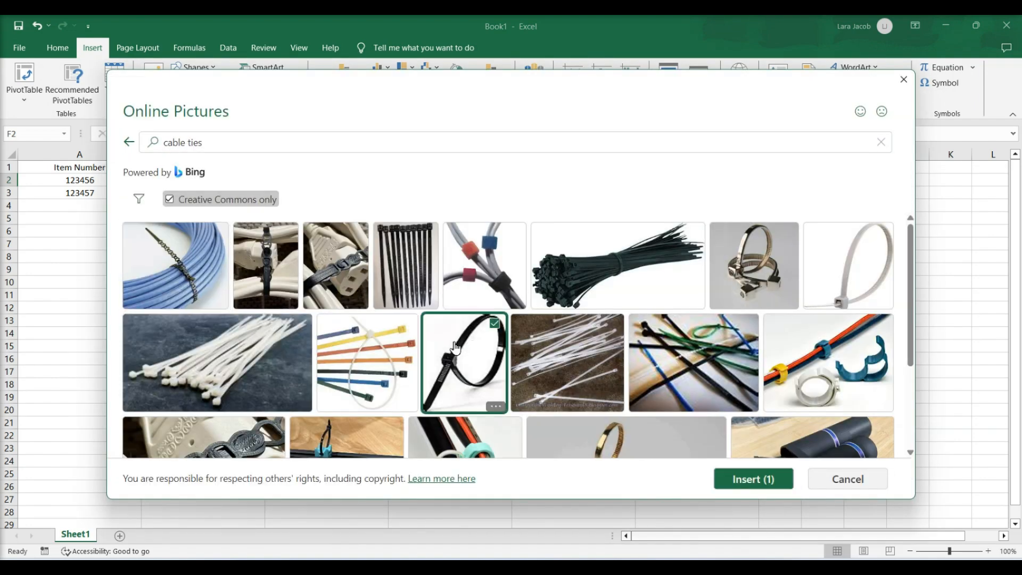
left_click(753, 477)
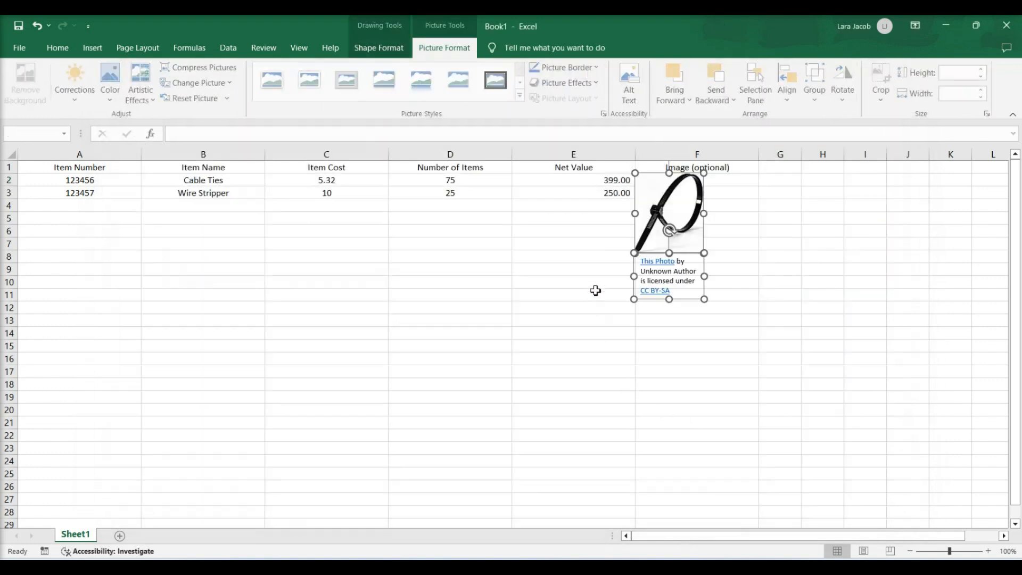